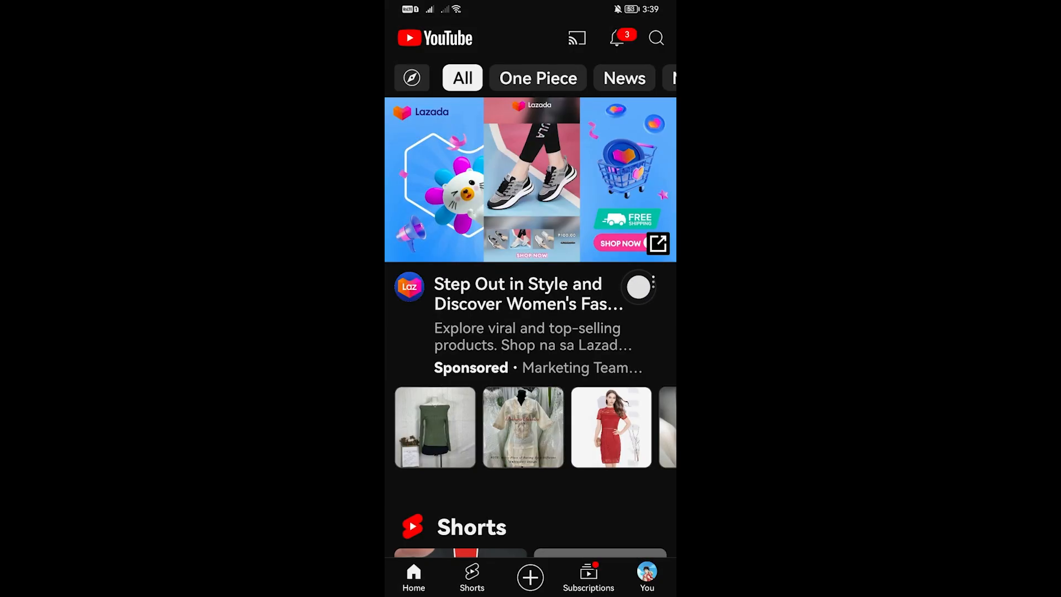
Step: Scroll the home feed and open the APPLE MAGIC KEYBOARD video by Alex Vakulin
scroll(down, 3)
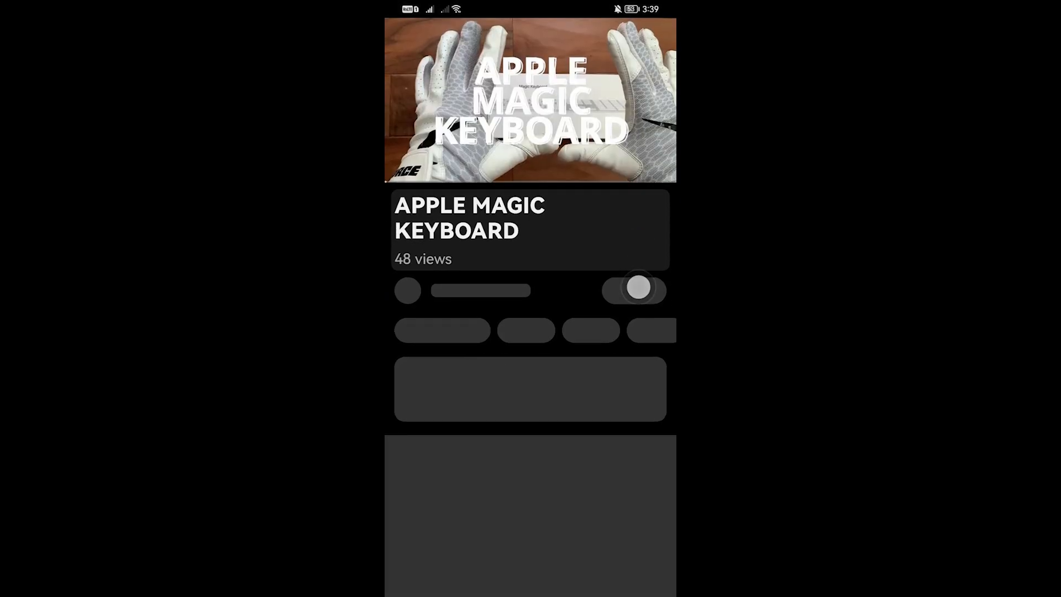
click(530, 101)
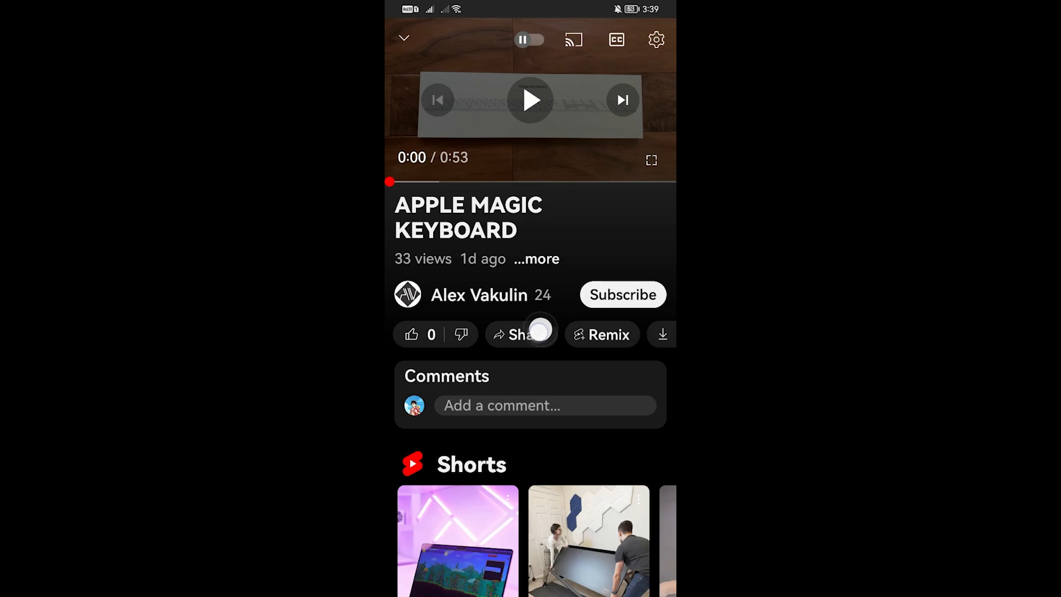
Step: Share the video from its watch page and pick WhatsApp from the share sheet
click(520, 334)
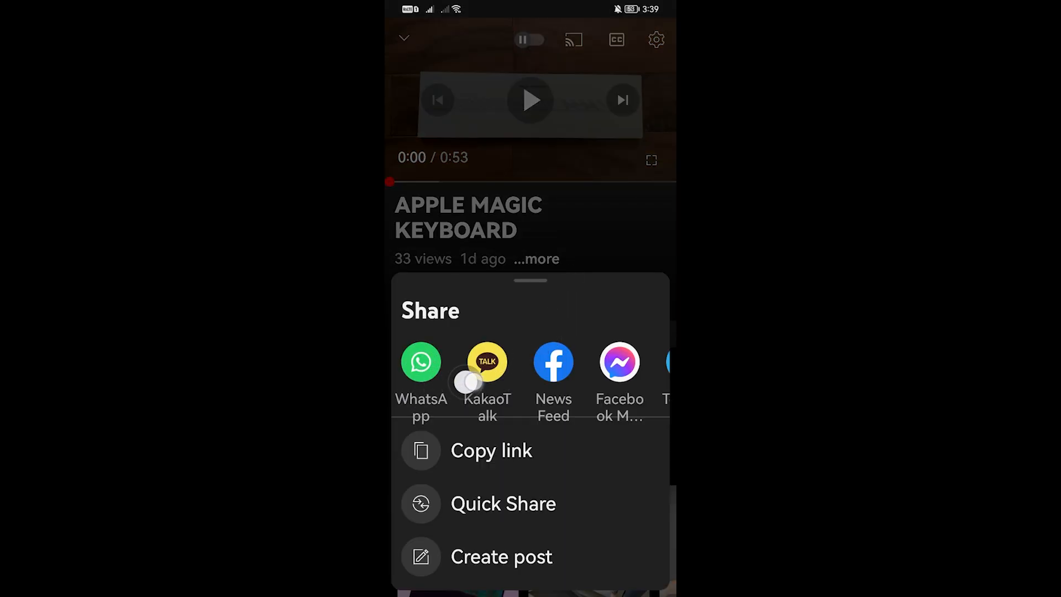
scroll(left, 3)
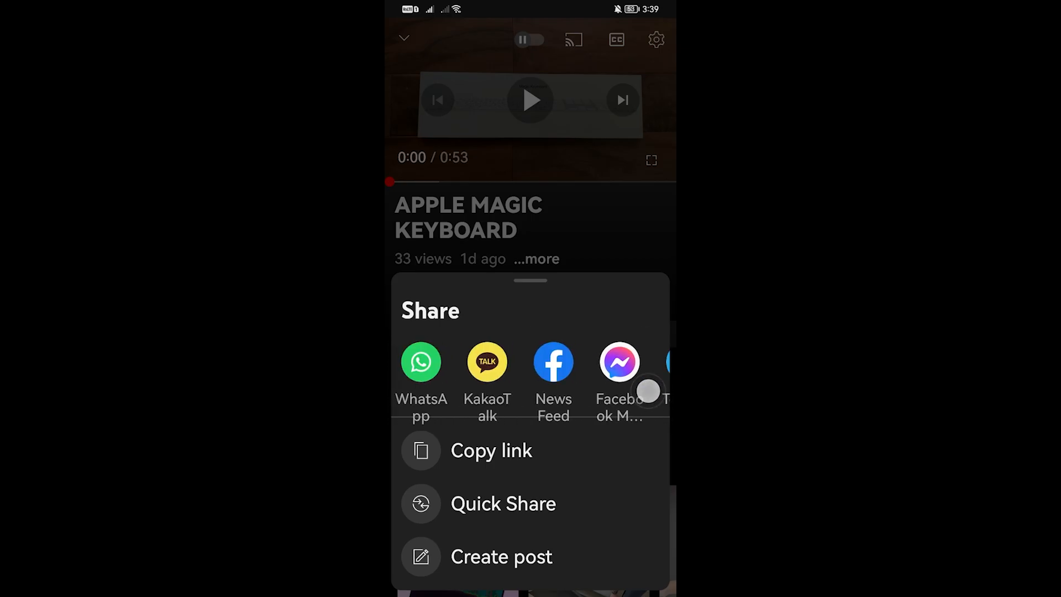
mouse_move(446, 332)
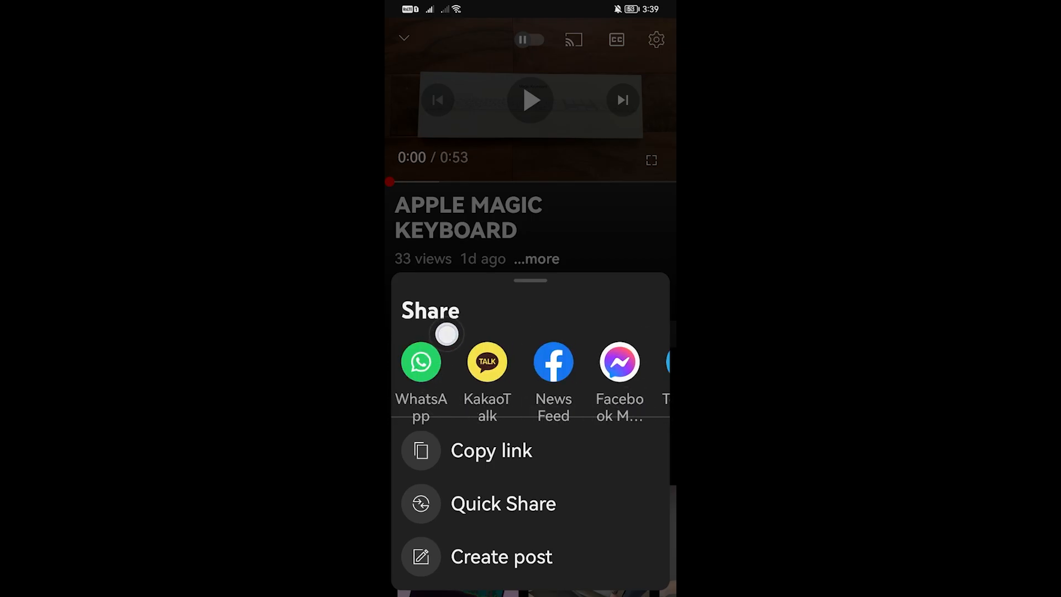
click(420, 363)
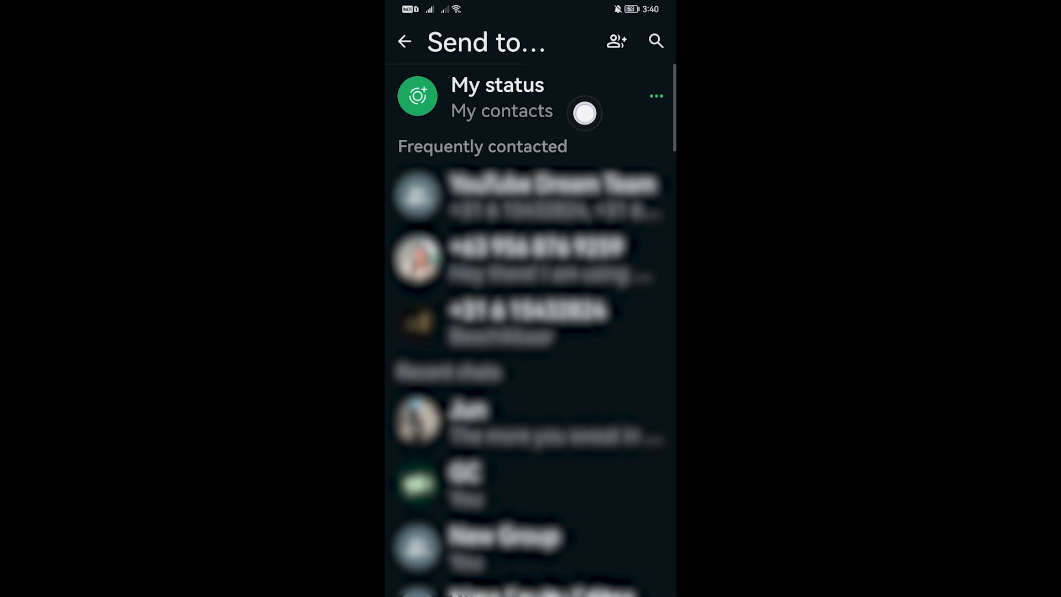
Step: Pick My status as recipient and load the link as a status draft, starting to restyle its text
click(528, 97)
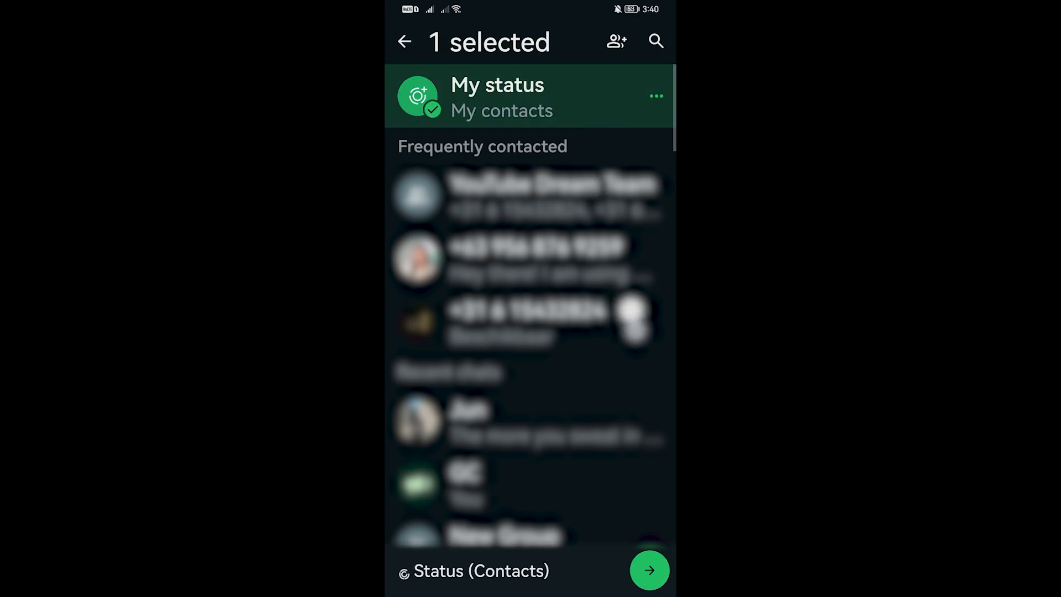
click(649, 570)
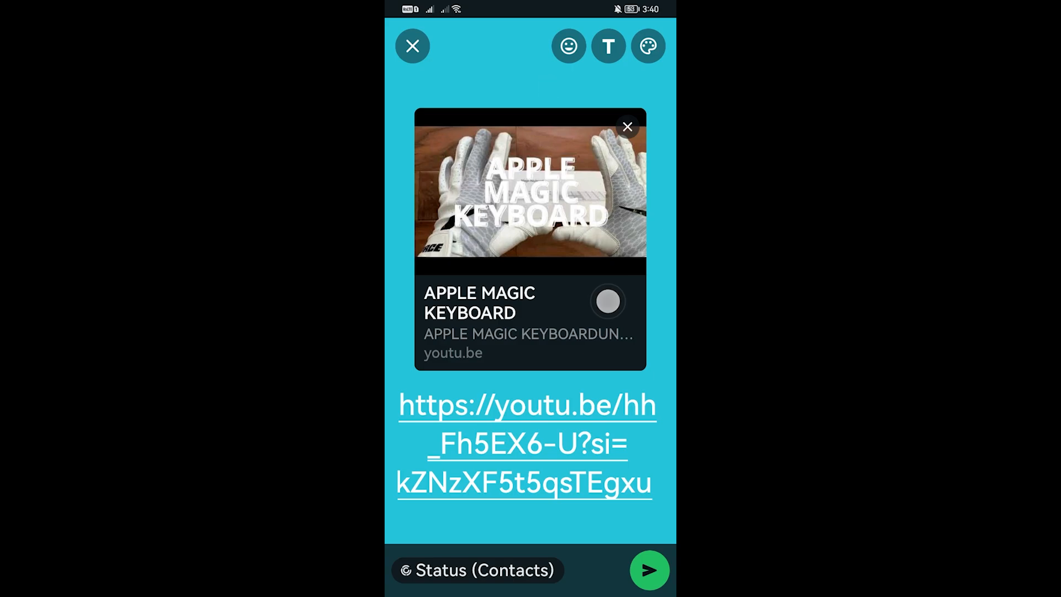
click(568, 46)
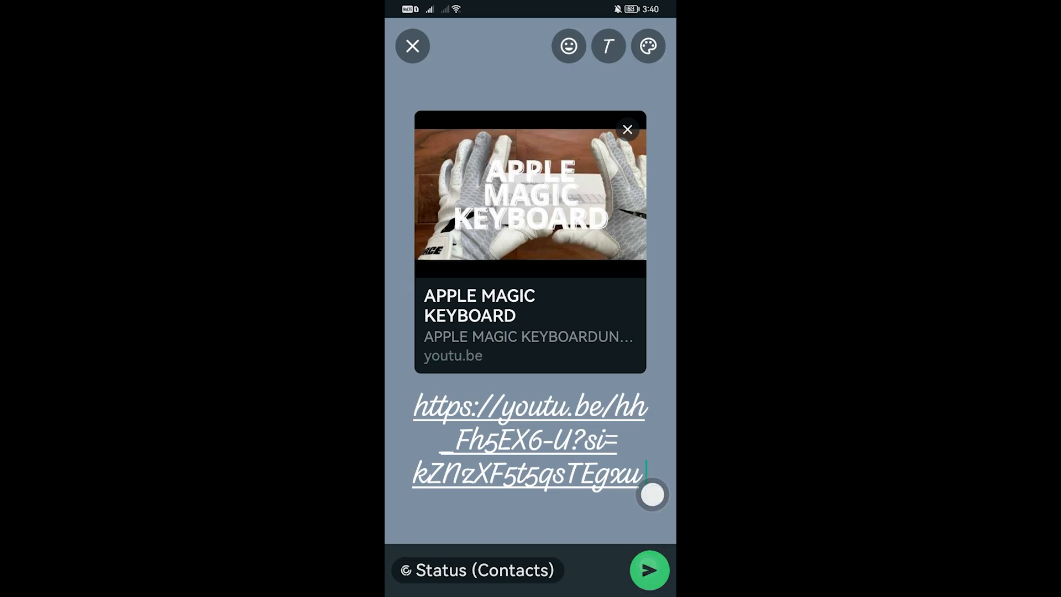
Step: Post the script-font, grey-background link status
click(529, 189)
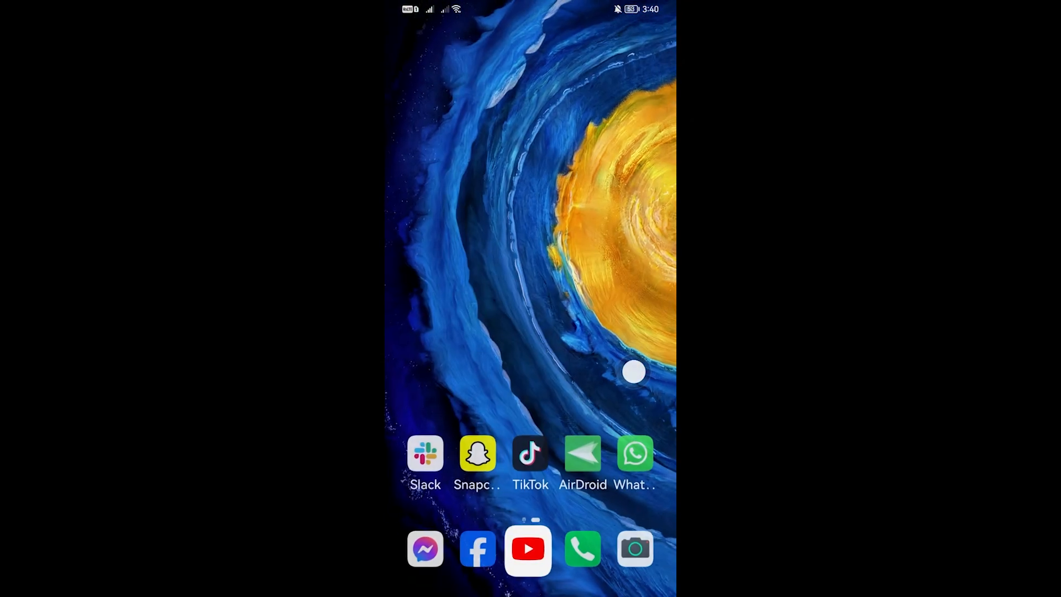
Step: Reopen WhatsApp, go to Updates and view My status showing the youtu.be link with 0 views
click(635, 453)
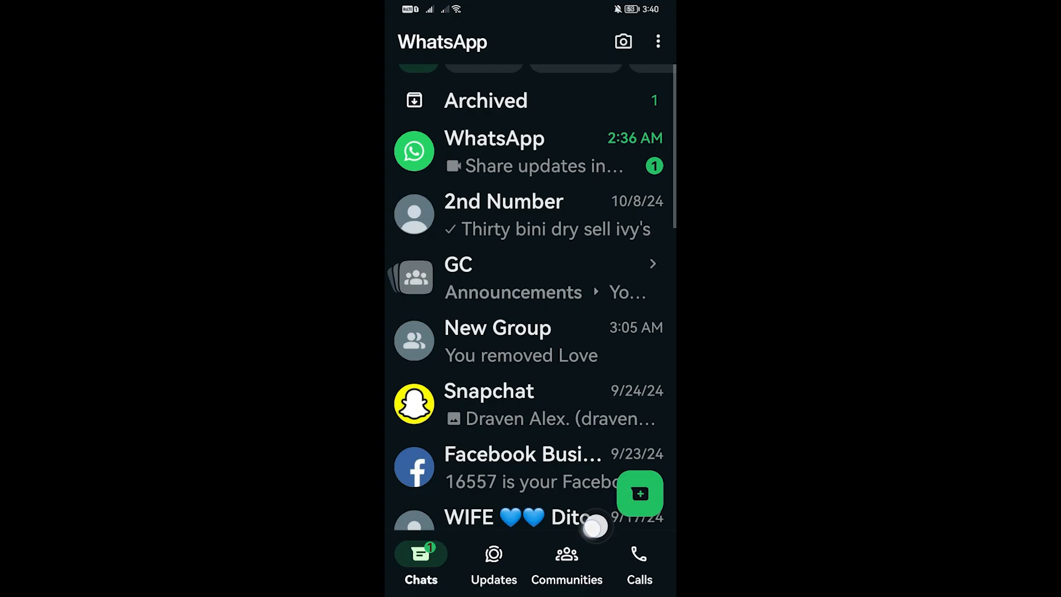
click(493, 561)
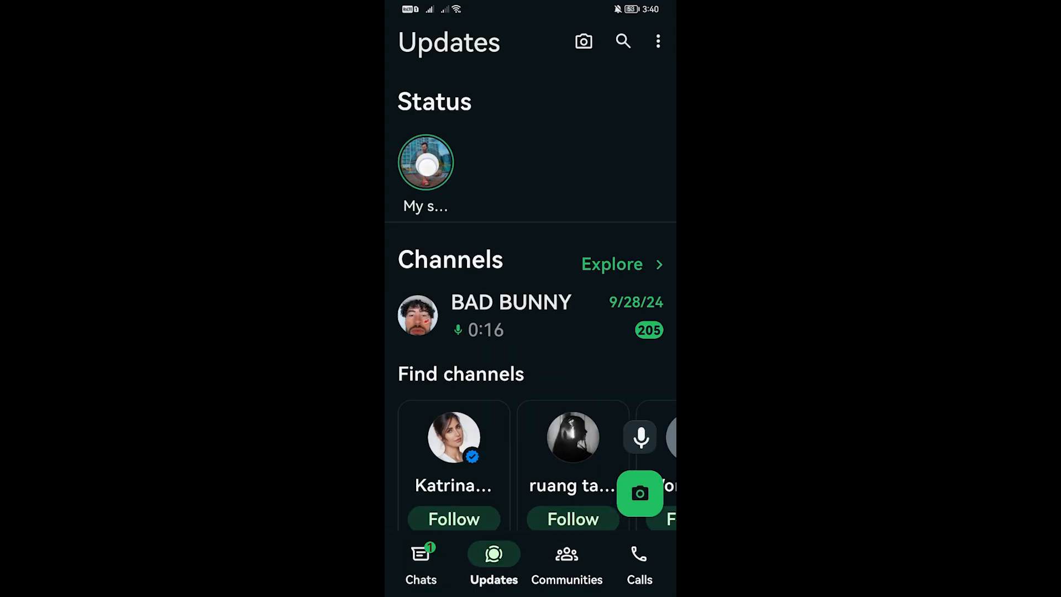
click(425, 161)
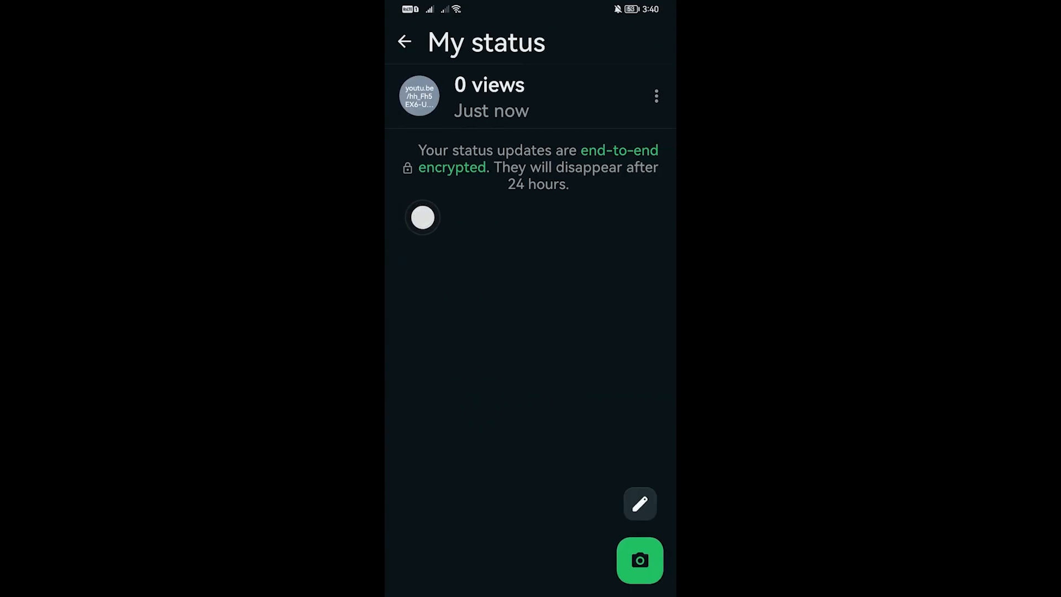